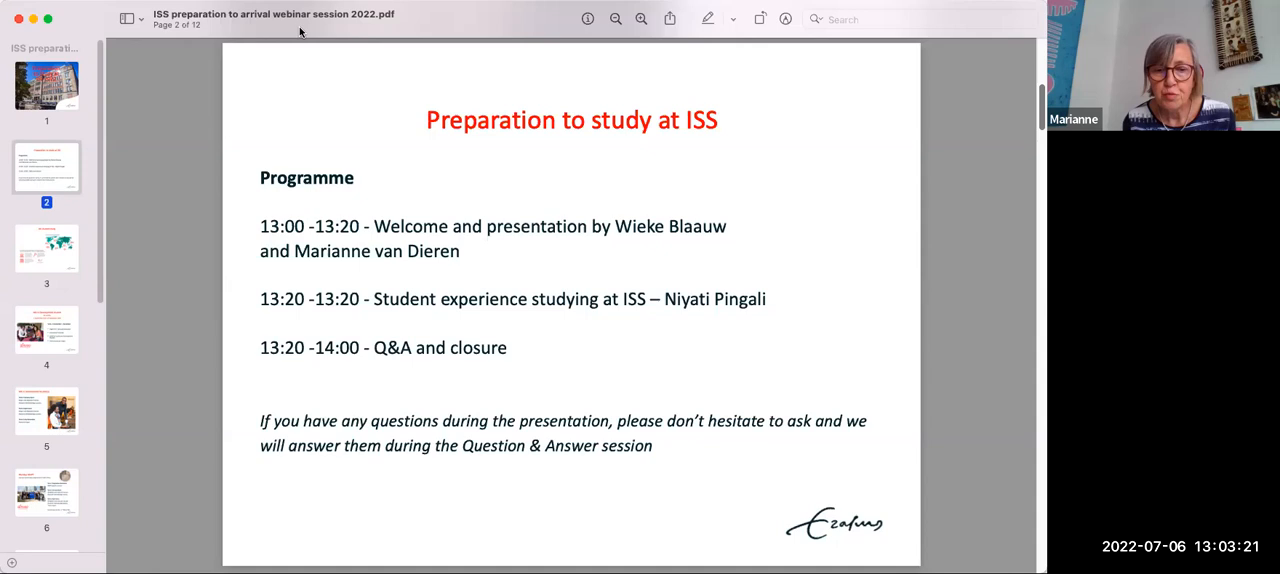
{"action": "mouse_move", "coordinate": [252, 470]}
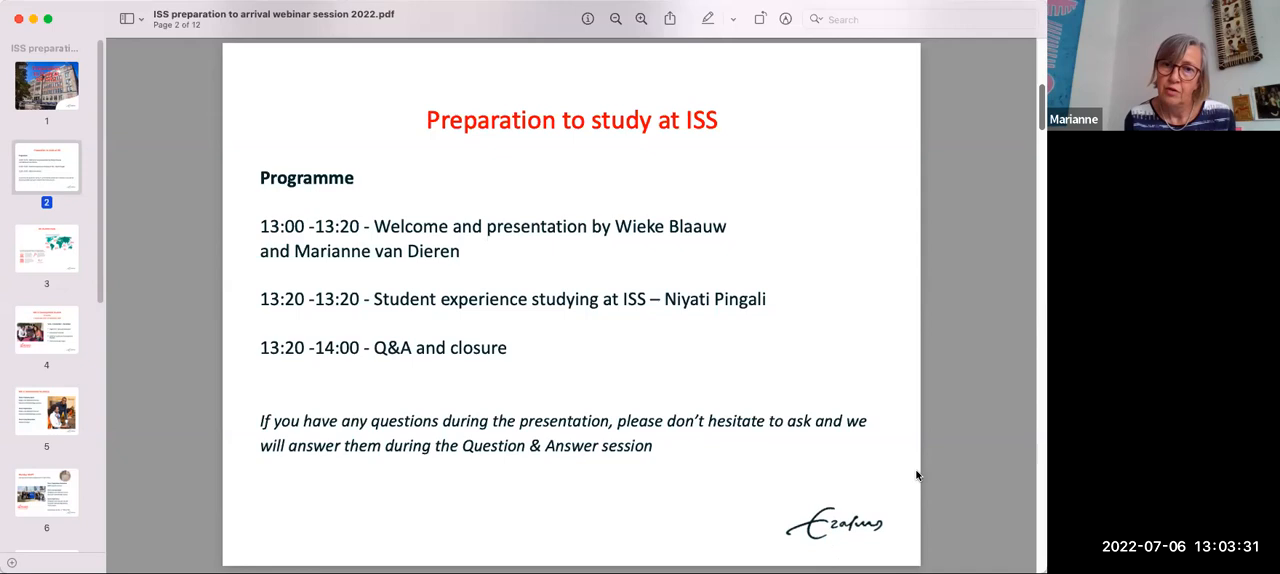
{"action": "mouse_move", "coordinate": [292, 312]}
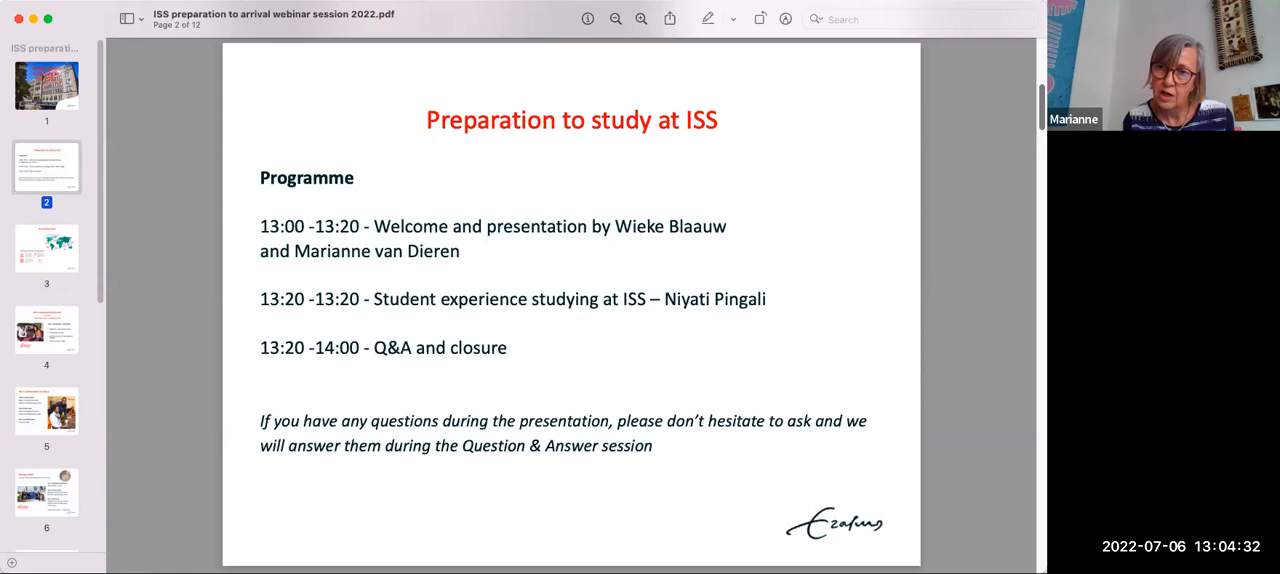
{"action": "mouse_move", "coordinate": [484, 76]}
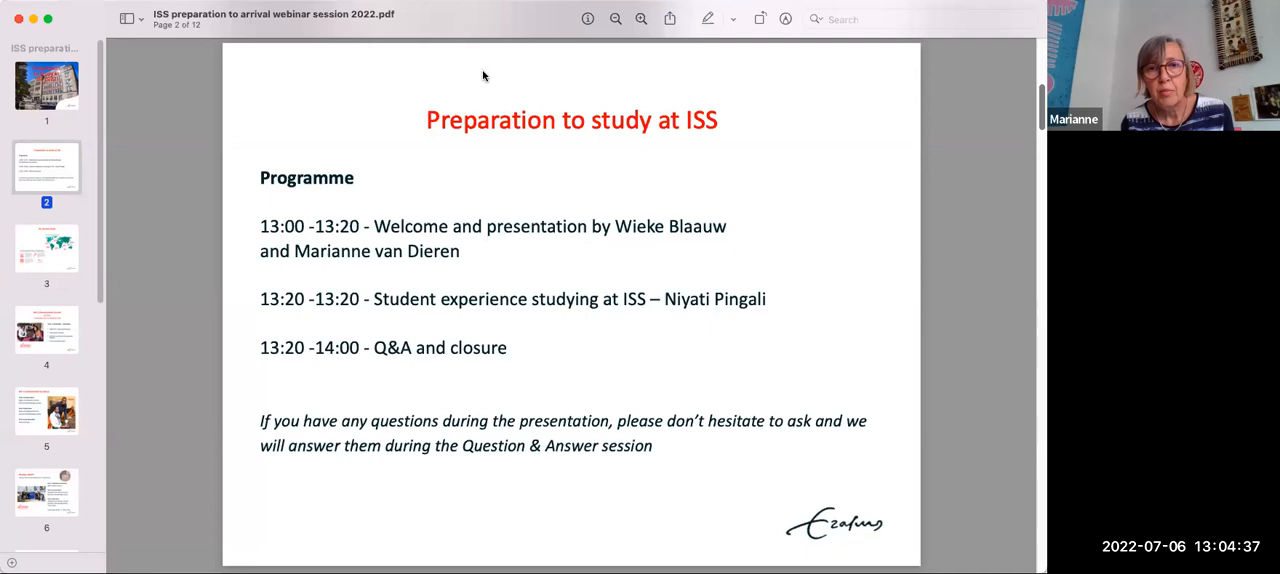
{"action": "mouse_move", "coordinate": [360, 194]}
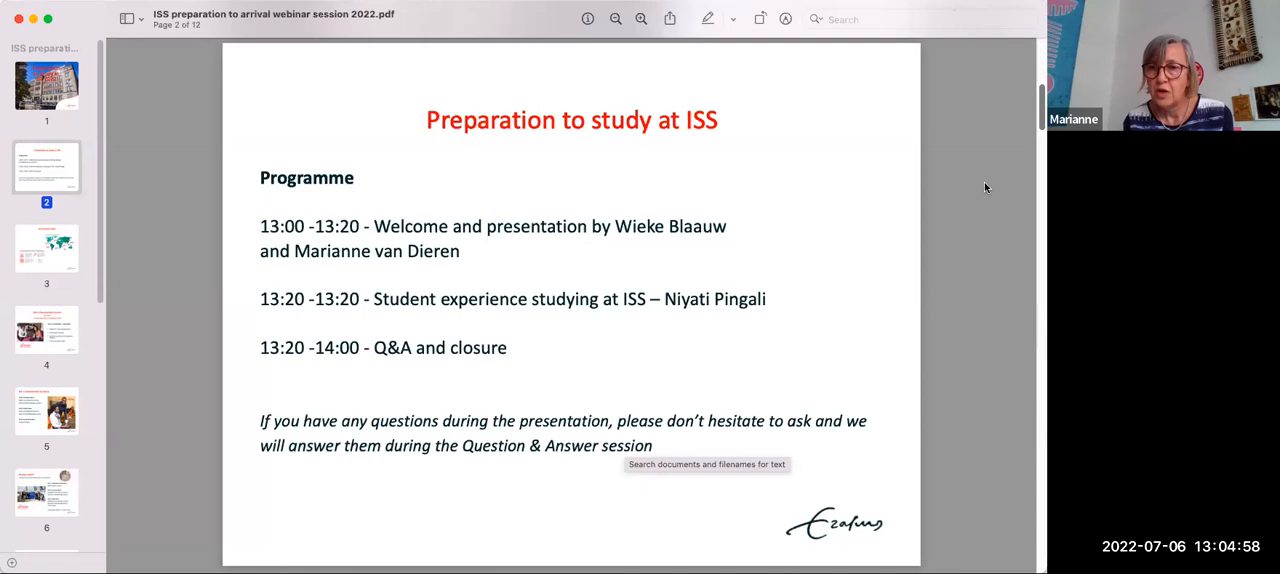
{"action": "mouse_move", "coordinate": [1024, 520]}
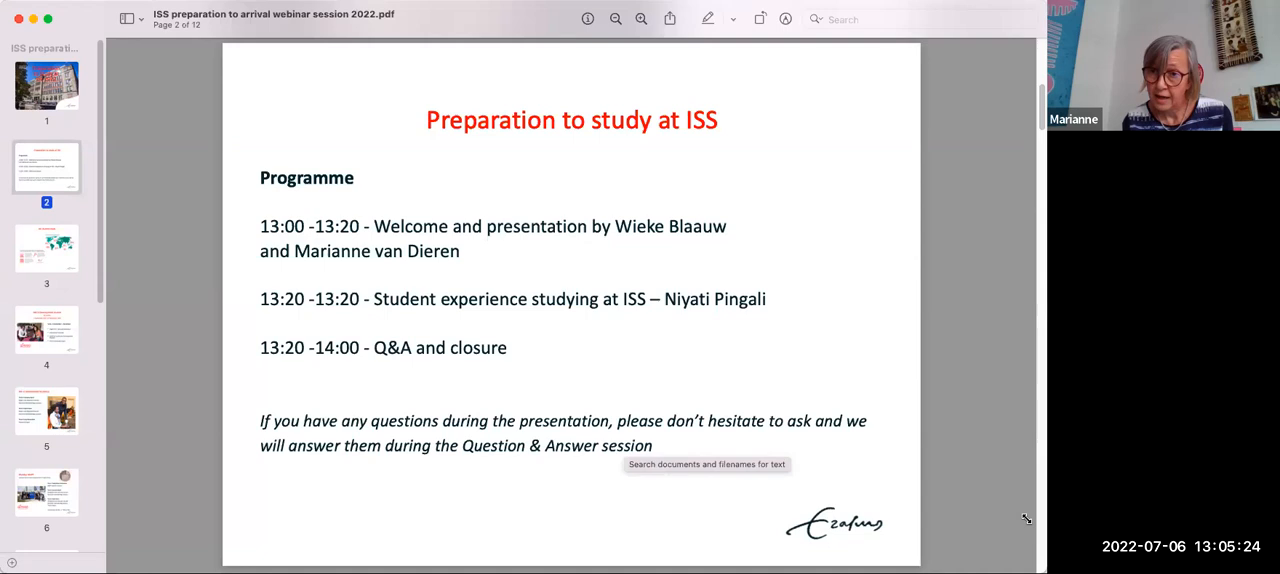
{"action": "mouse_move", "coordinate": [792, 452]}
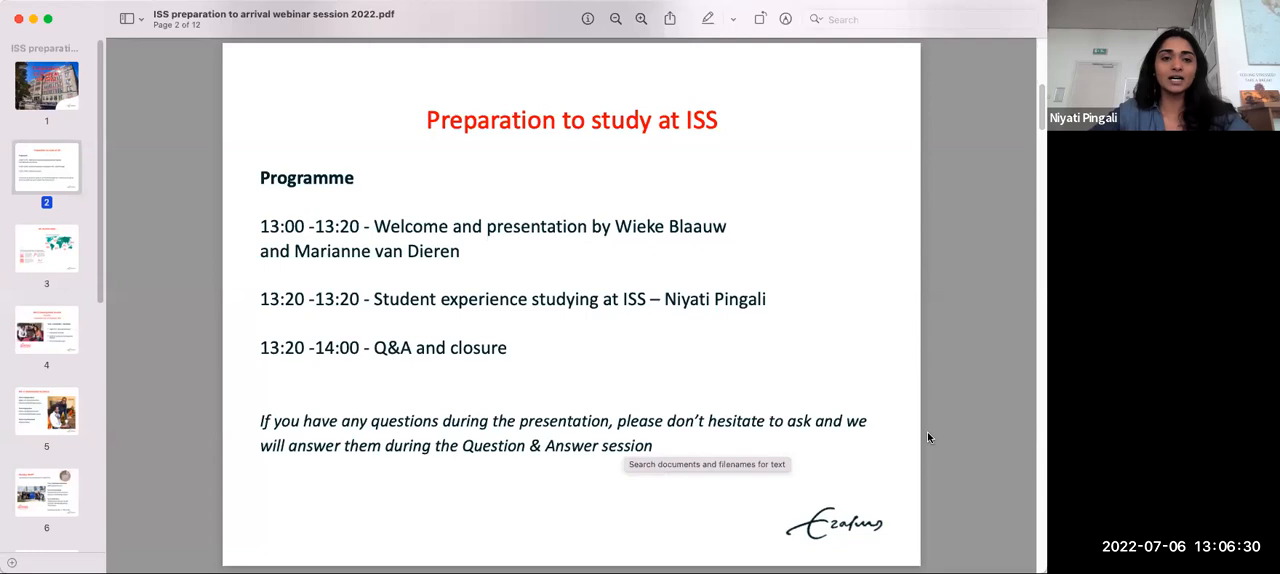
{"action": "mouse_move", "coordinate": [532, 376]}
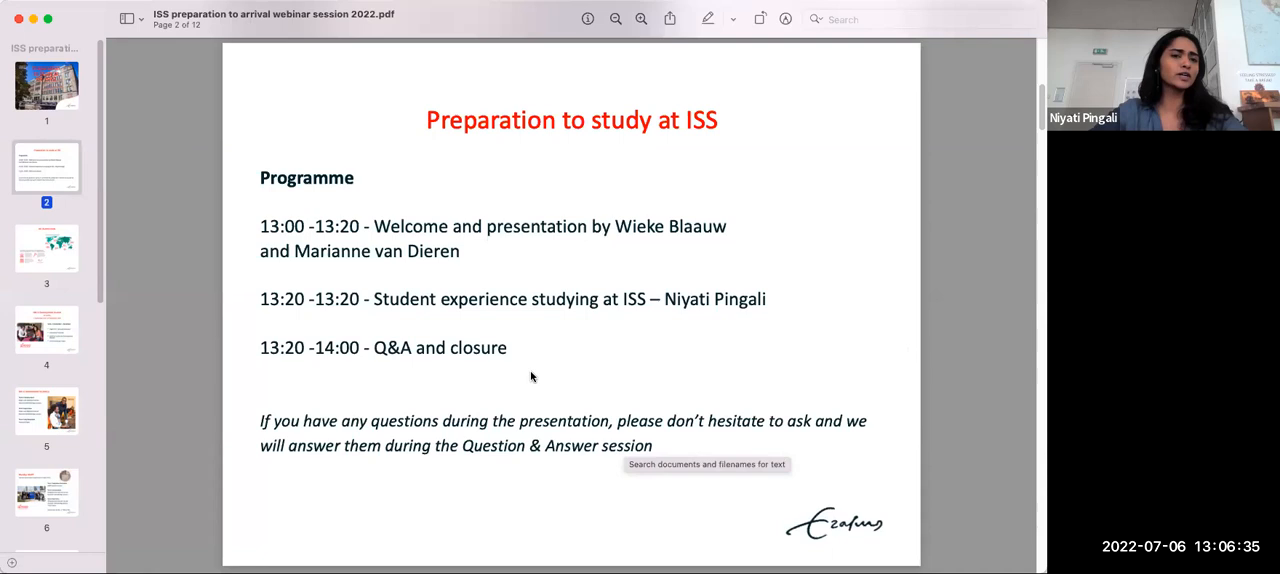
{"action": "mouse_move", "coordinate": [520, 362]}
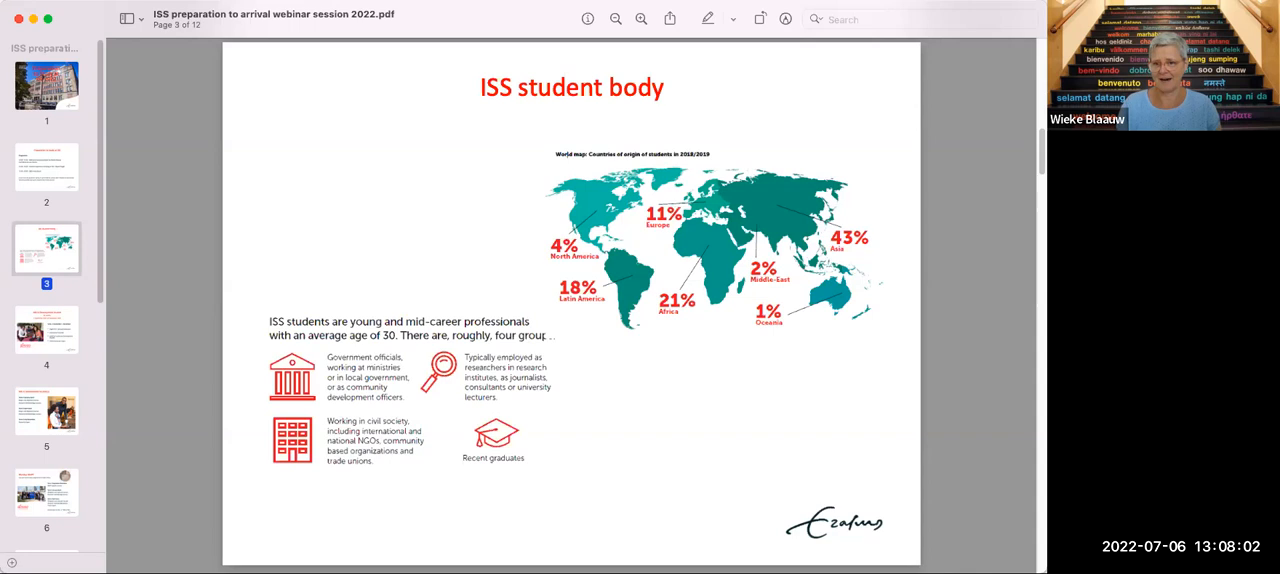
{"action": "mouse_move", "coordinate": [184, 196]}
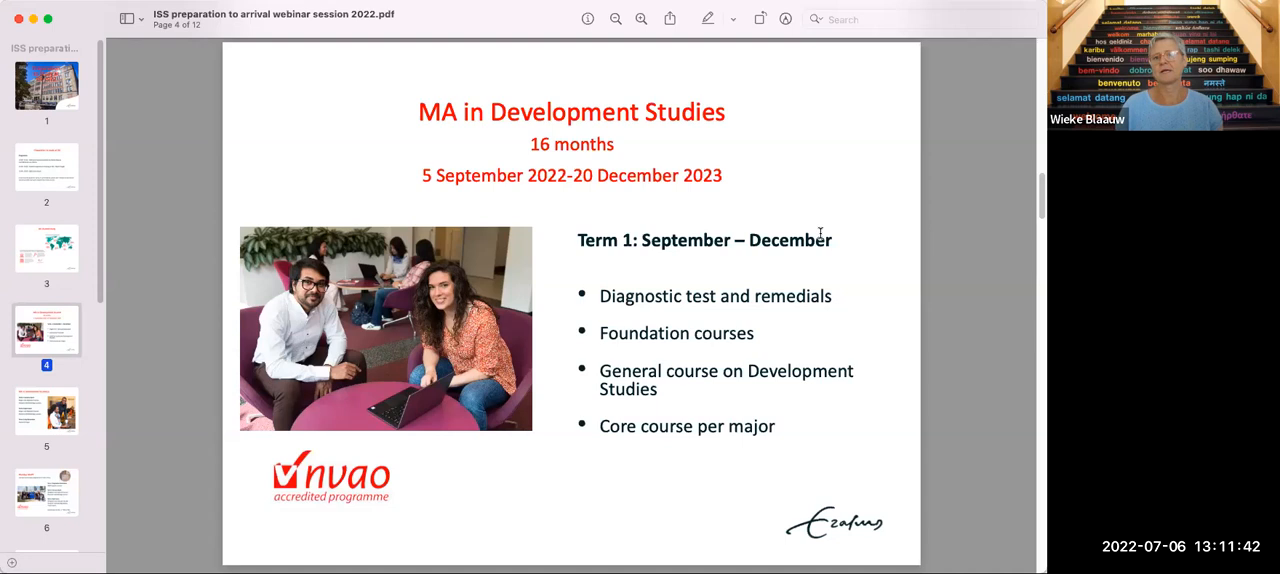
{"action": "scroll", "scroll_direction": "down", "scroll_amount": 3}
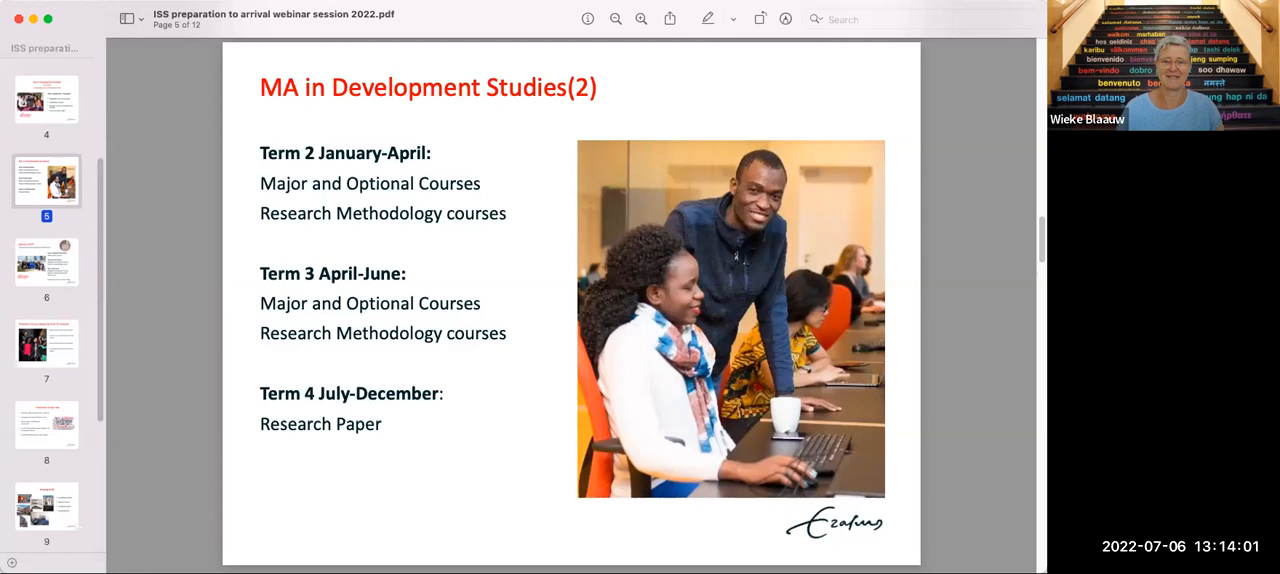
Show slide six, 'Mundus MAPP', with its three terms and second year at York or IBEI
{"action": "left_click", "coordinate": [46, 262]}
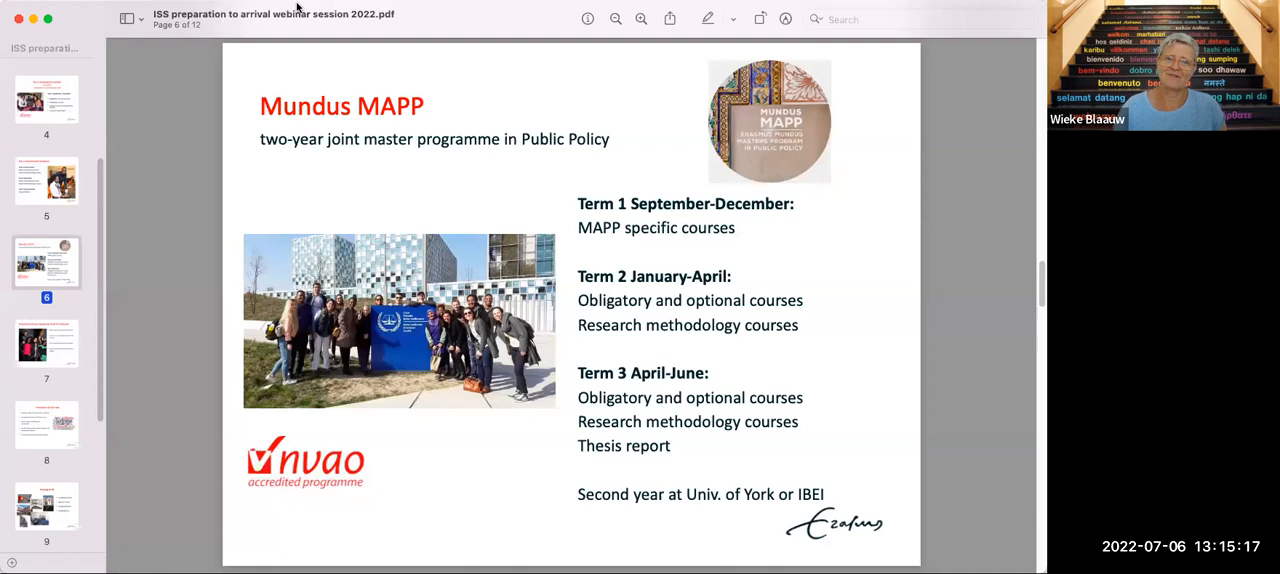
{"action": "scroll", "scroll_direction": "down", "scroll_amount": 3}
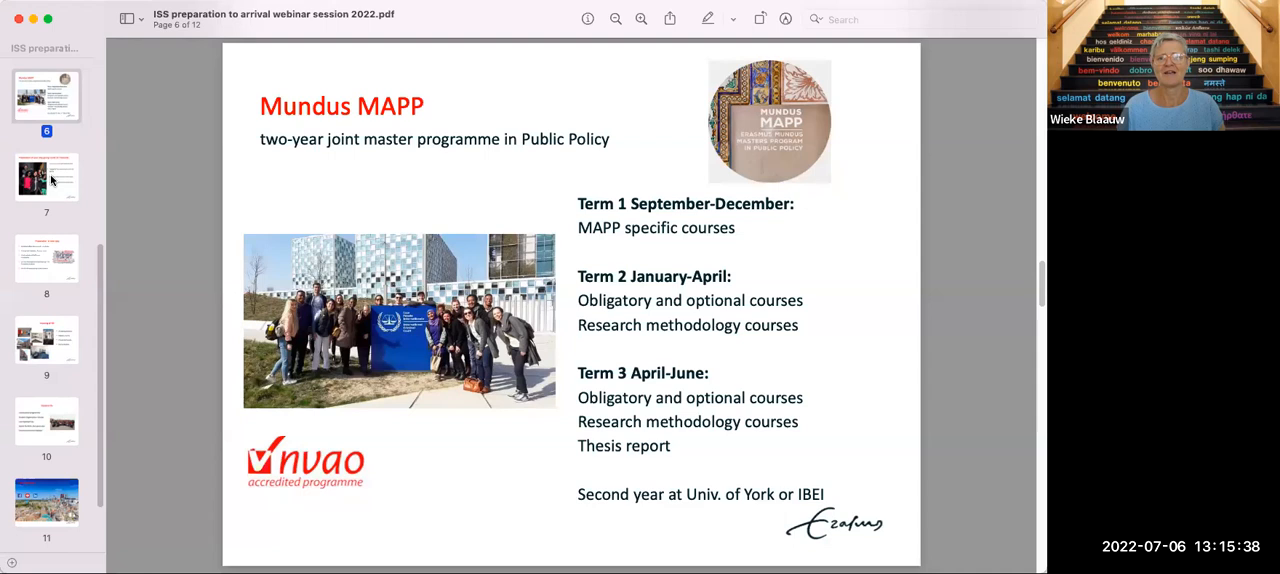
{"action": "left_click", "coordinate": [46, 178]}
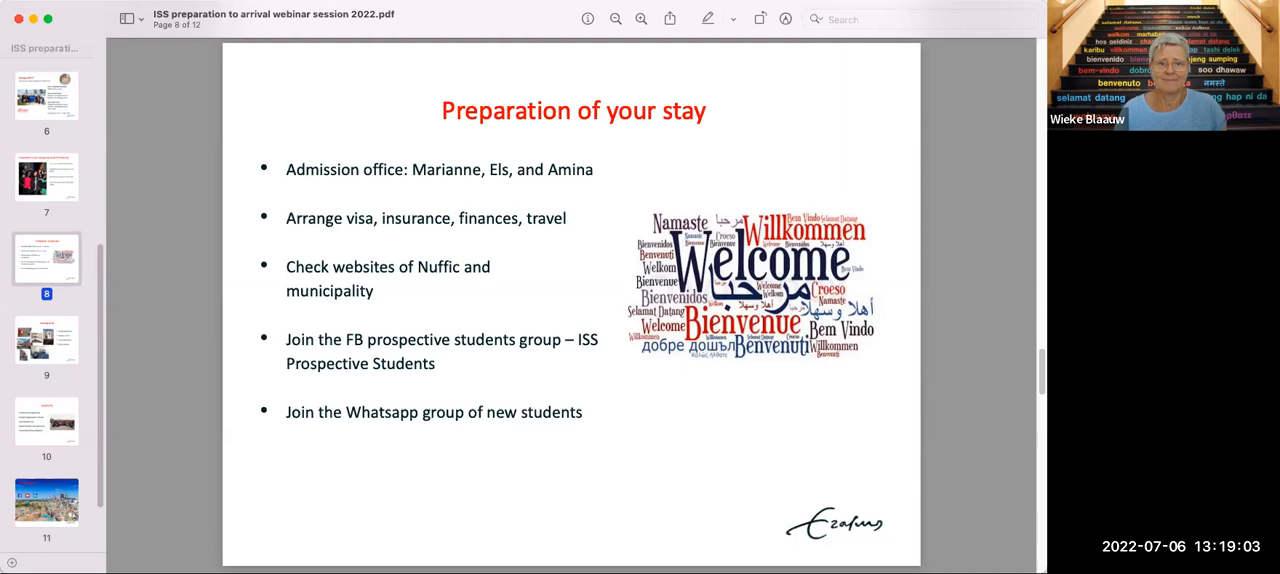
{"action": "mouse_move", "coordinate": [722, 472]}
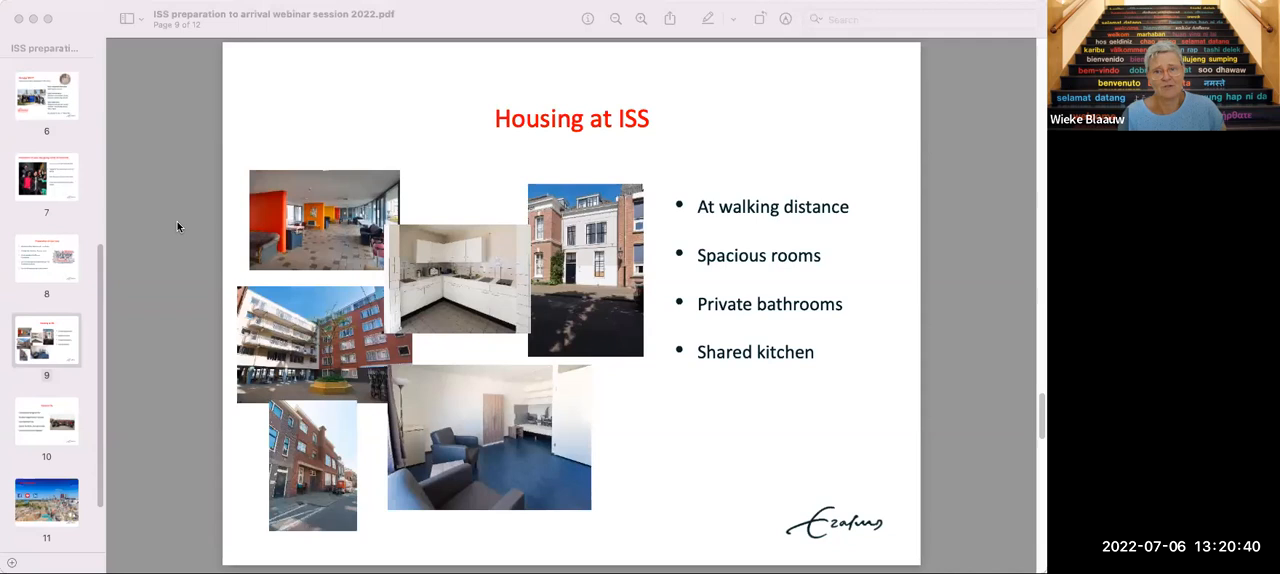
{"action": "mouse_move", "coordinate": [466, 380]}
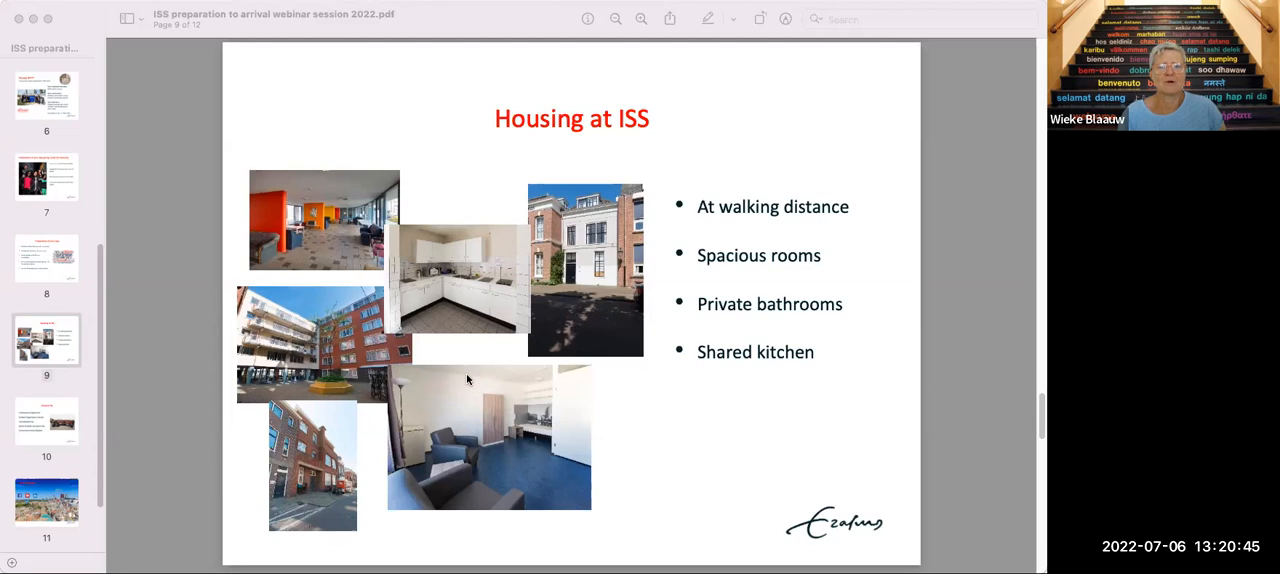
{"action": "mouse_move", "coordinate": [364, 260]}
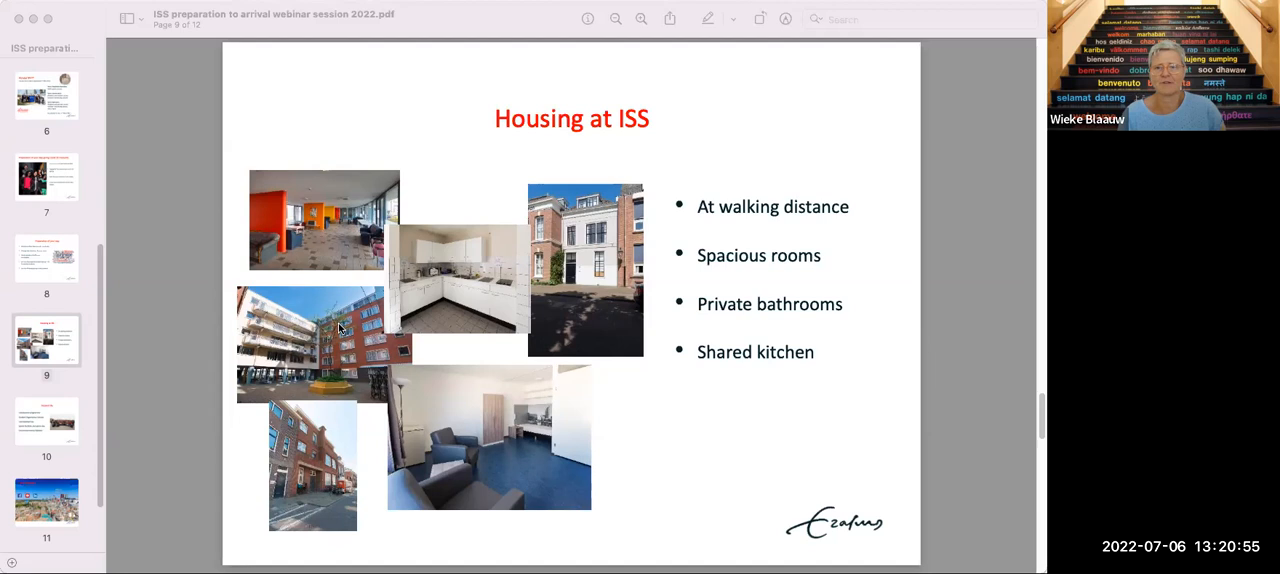
{"action": "mouse_move", "coordinate": [36, 176]}
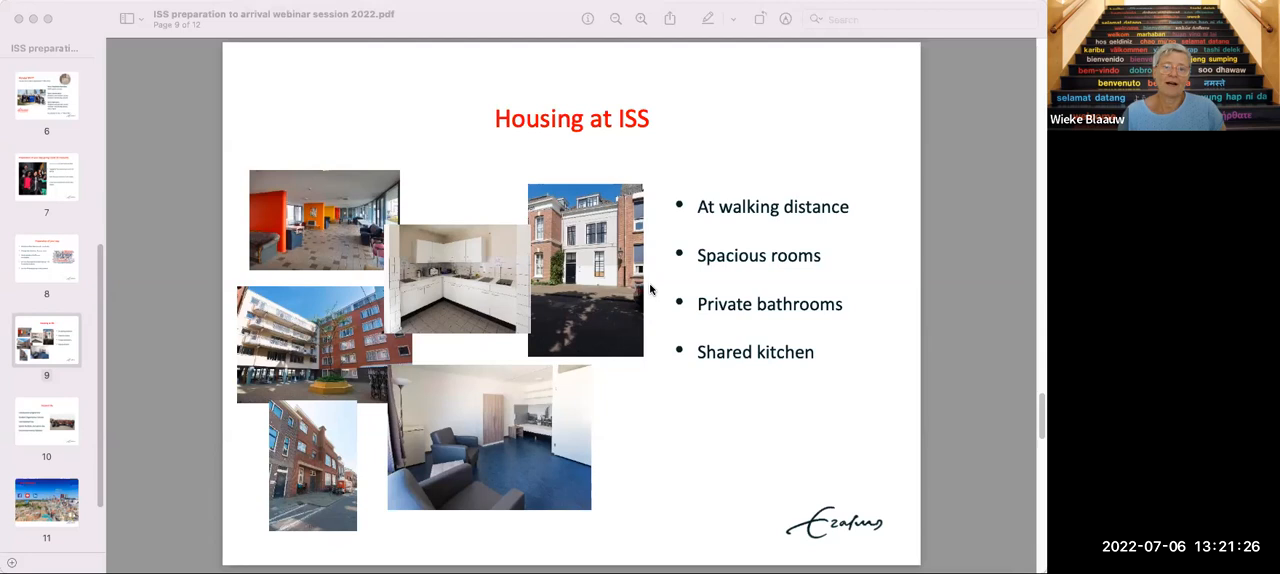
{"action": "mouse_move", "coordinate": [678, 382]}
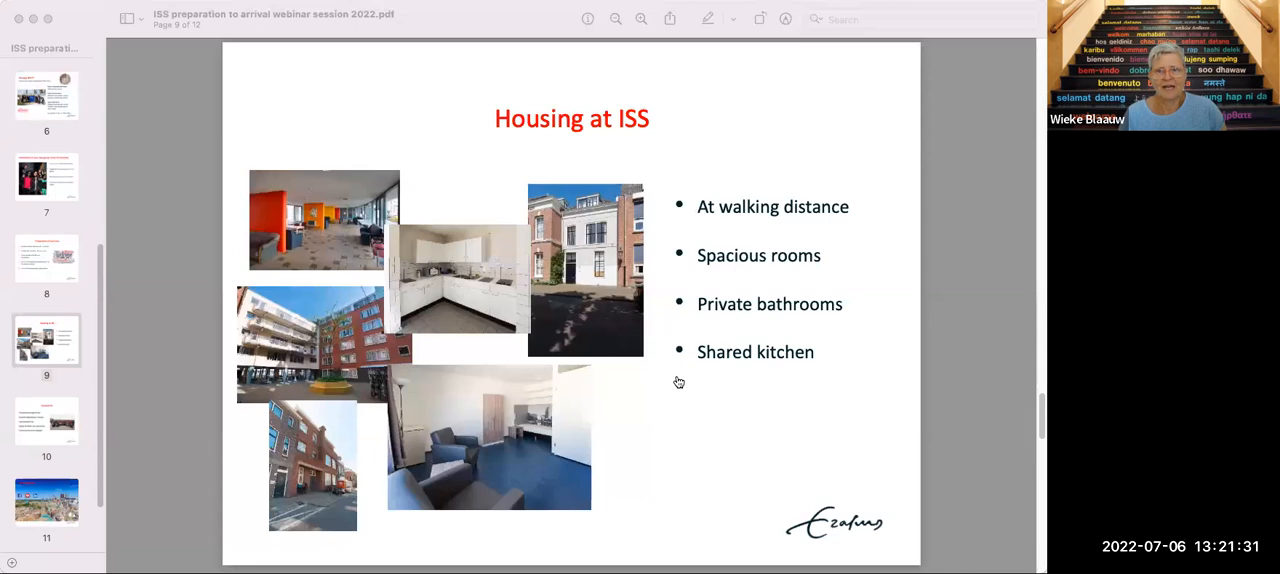
{"action": "mouse_move", "coordinate": [1006, 120]}
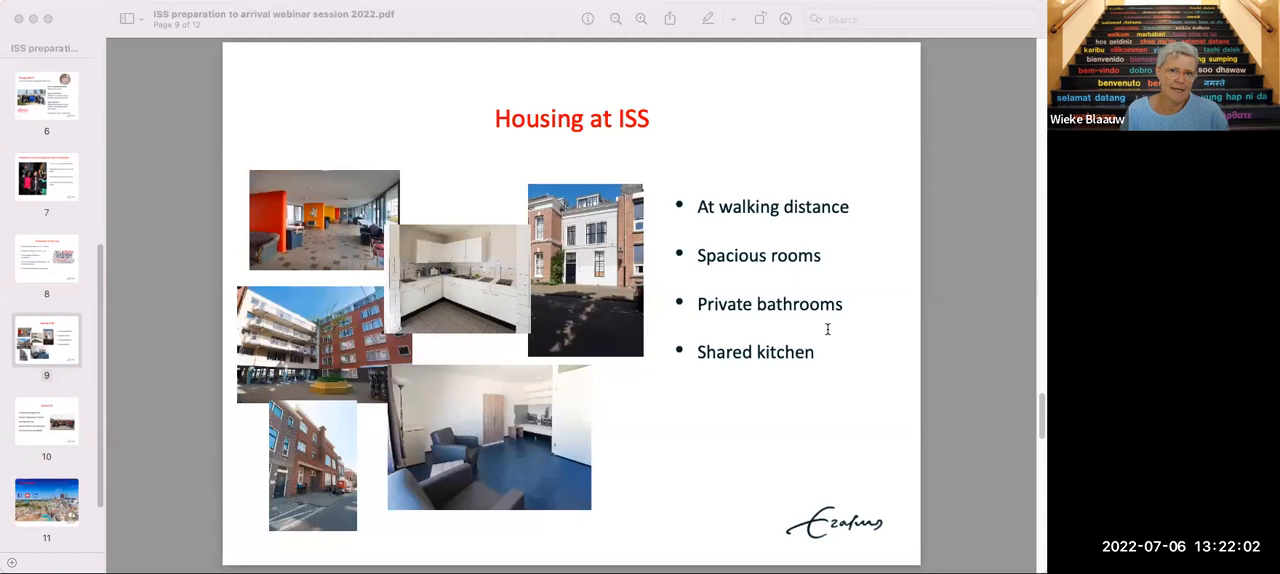
{"action": "mouse_move", "coordinate": [904, 8]}
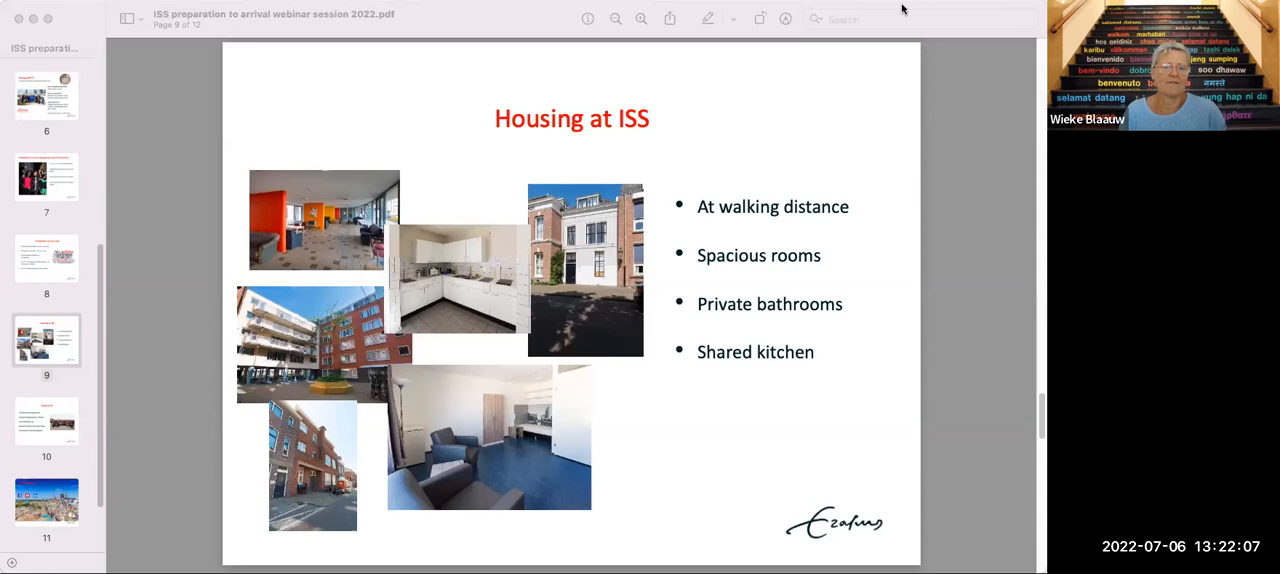
{"action": "mouse_move", "coordinate": [854, 266]}
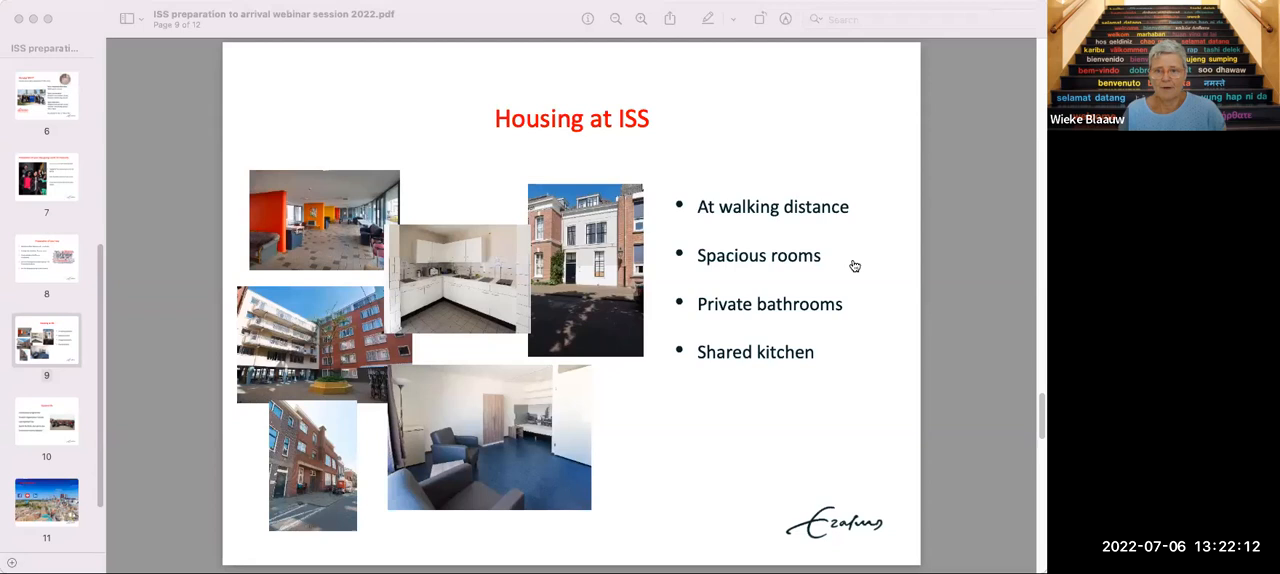
{"action": "mouse_move", "coordinate": [44, 384]}
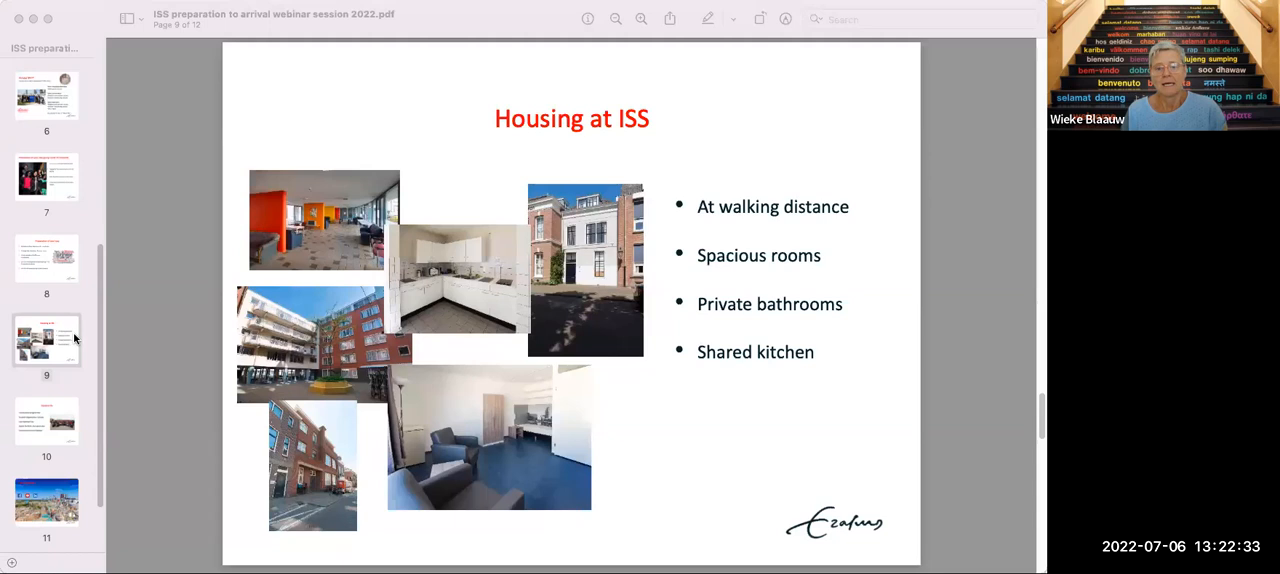
Show slide ten, 'Student life', covering the introduction programme, Scholas, sports and excursions
{"action": "left_click", "coordinate": [46, 420]}
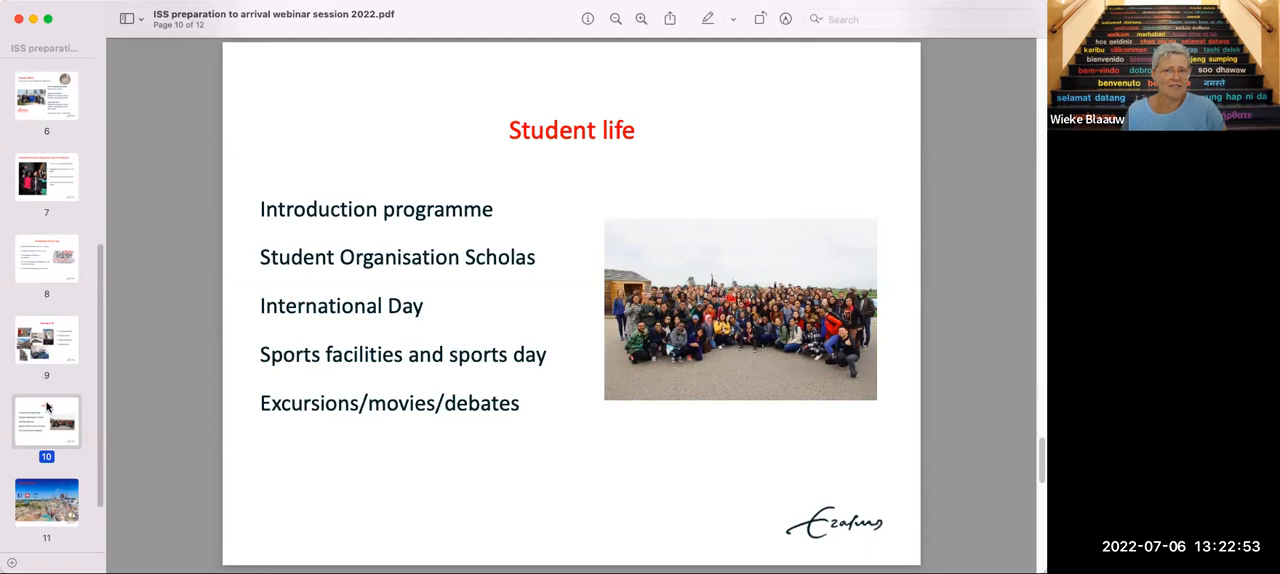
{"action": "mouse_move", "coordinate": [948, 300]}
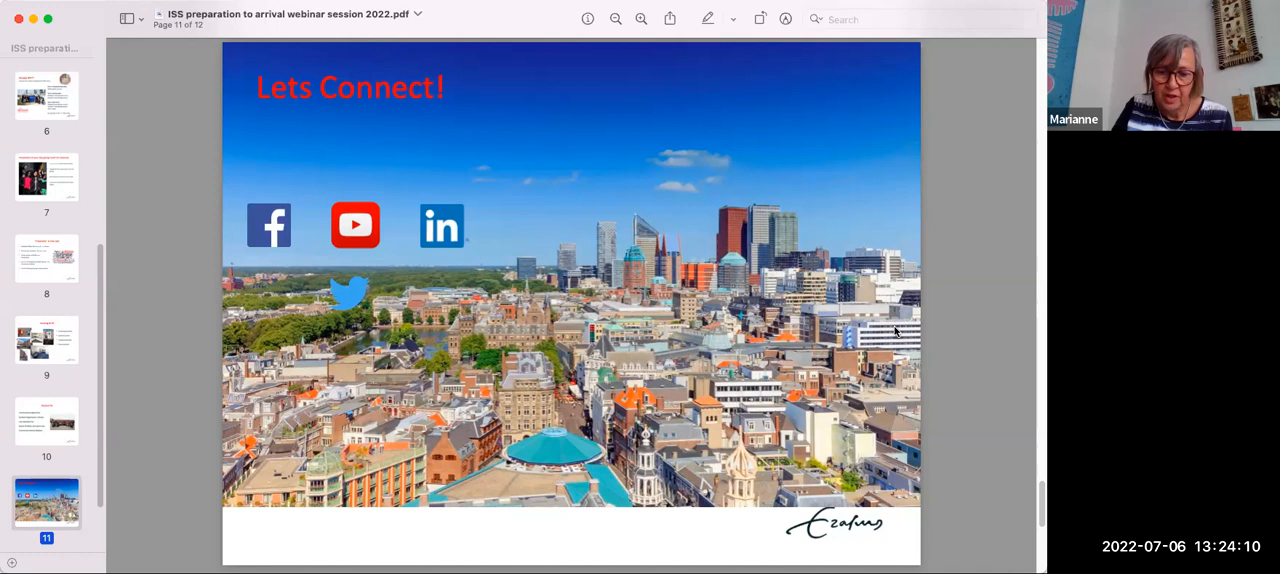
{"action": "mouse_move", "coordinate": [978, 256]}
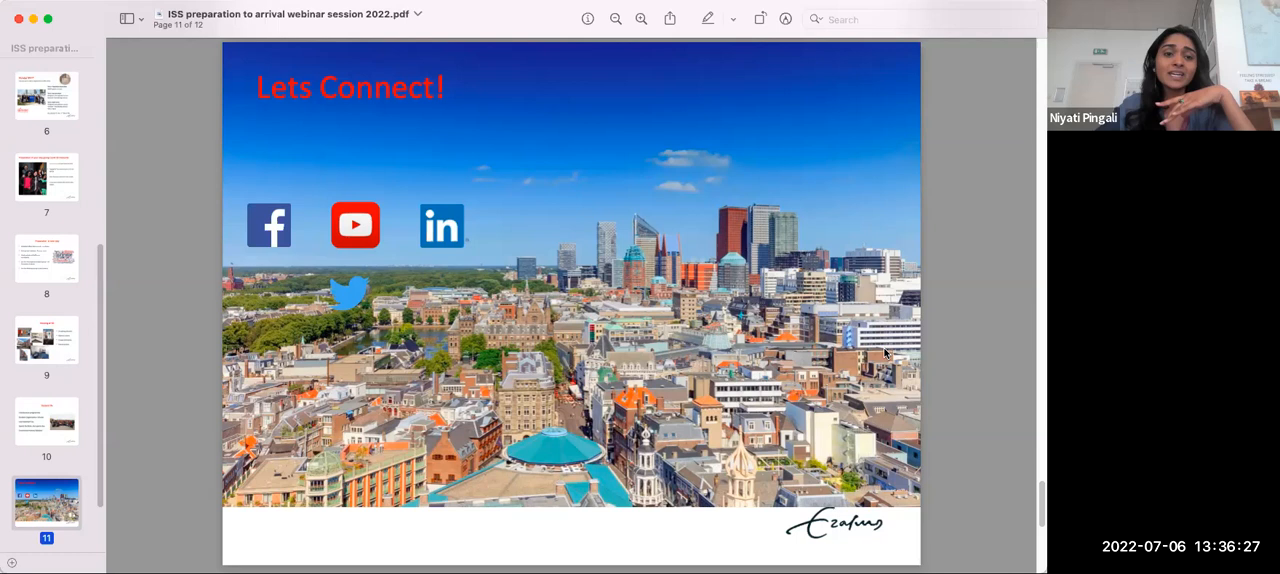
{"action": "mouse_move", "coordinate": [872, 228]}
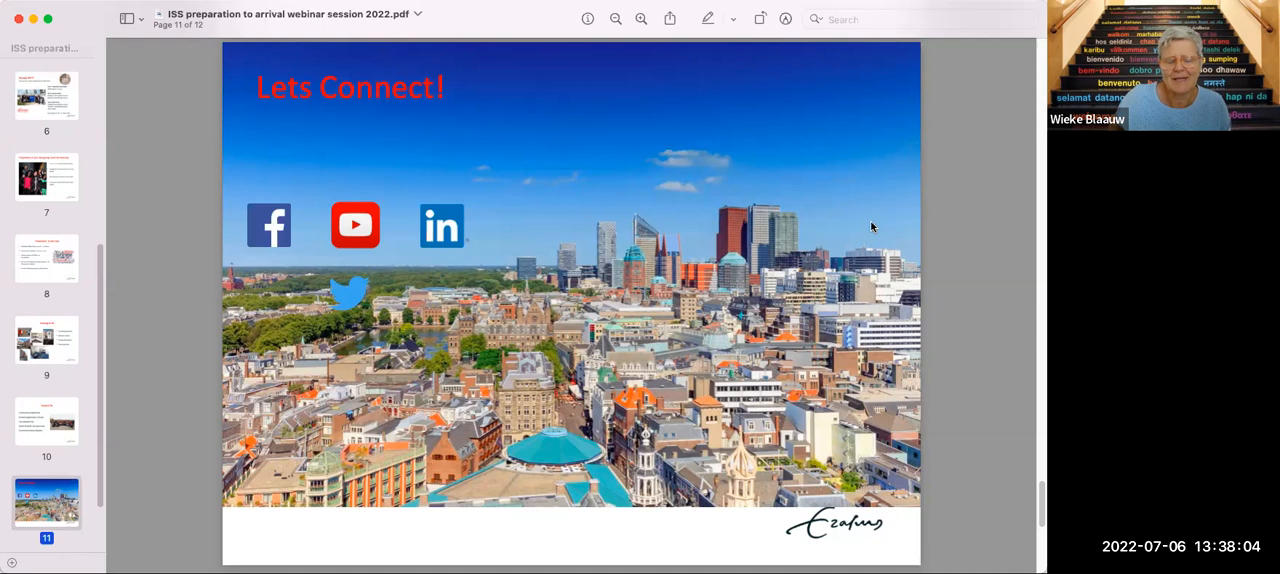
{"action": "mouse_move", "coordinate": [936, 238]}
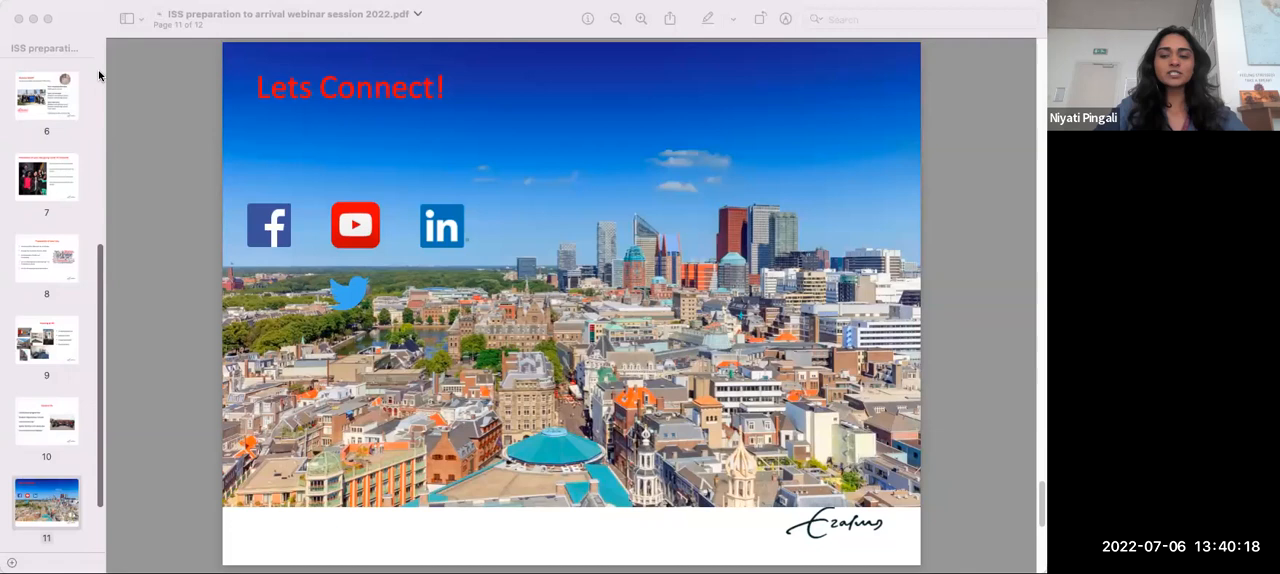
{"action": "mouse_move", "coordinate": [940, 268]}
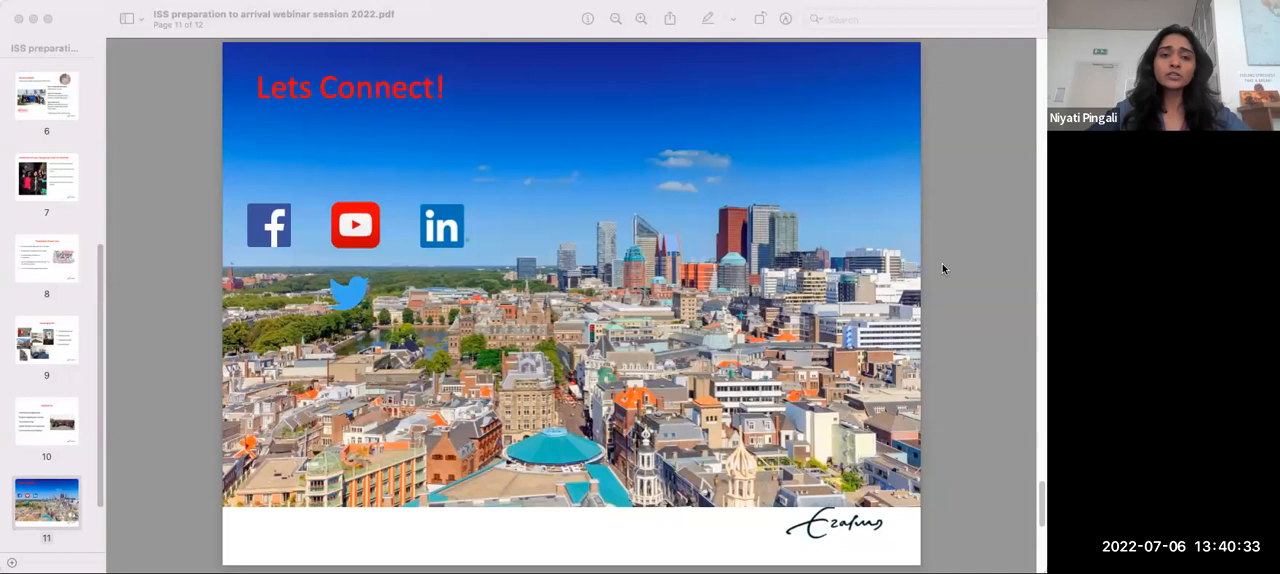
{"action": "mouse_move", "coordinate": [852, 328]}
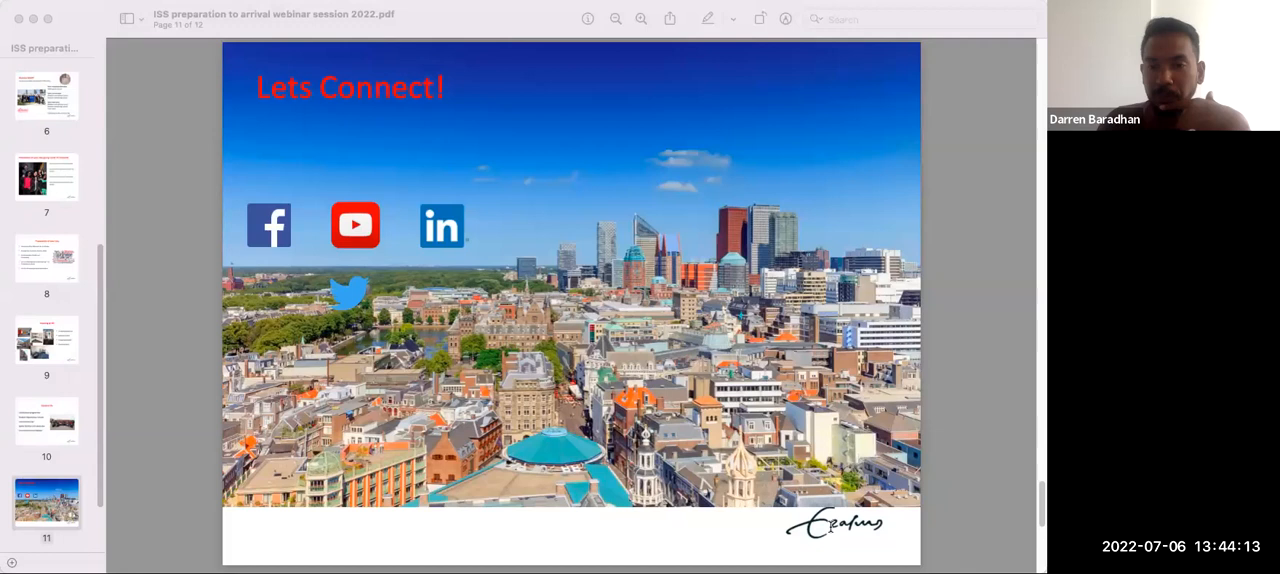
{"action": "mouse_move", "coordinate": [924, 388]}
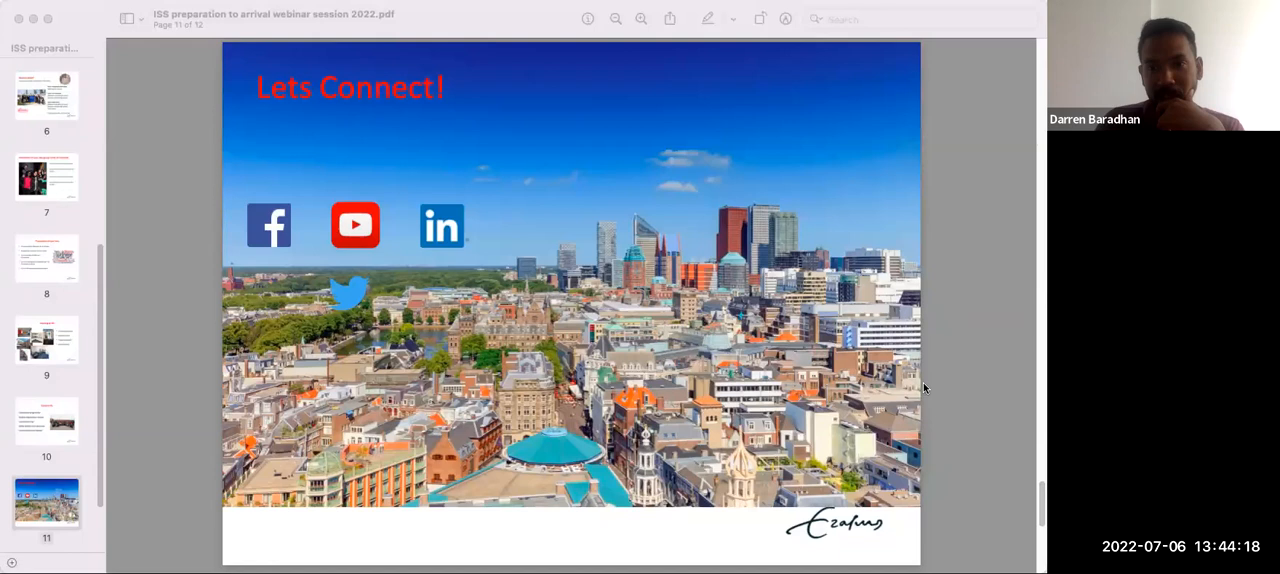